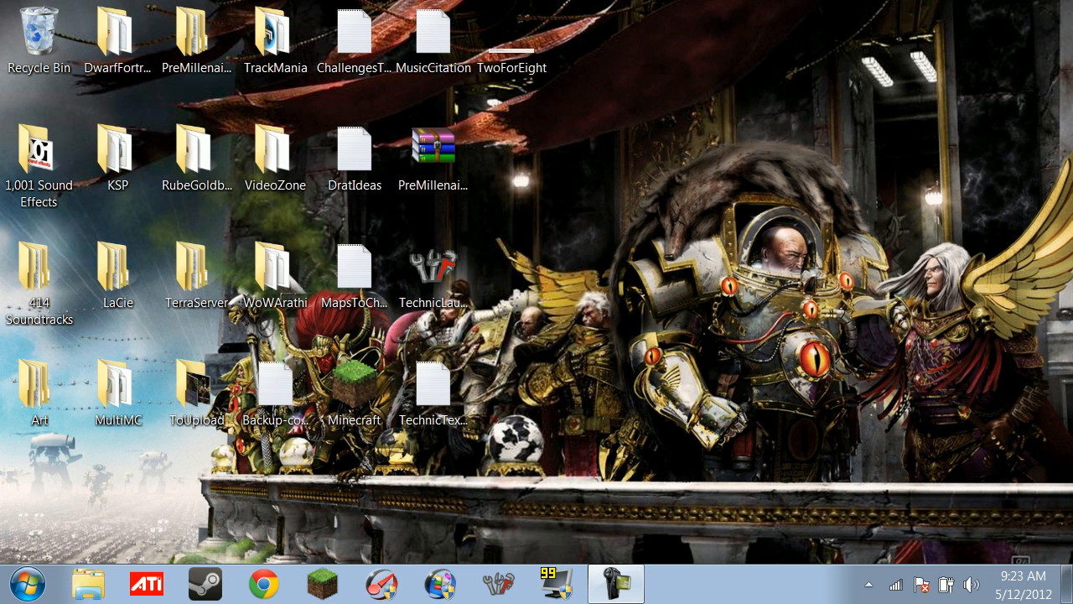
- Place the TechnicLauncher executable on the Windows desktop
{"action": "left_click_drag", "start_coordinate": [435, 268], "coordinate": [669, 166]}
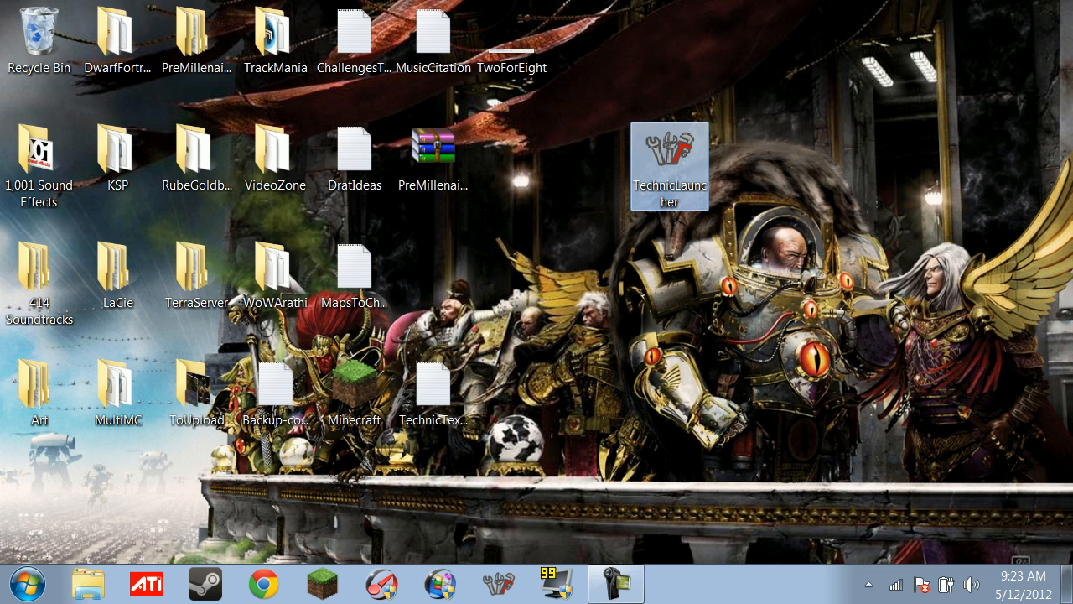
{"action": "mouse_move", "coordinate": [669, 168]}
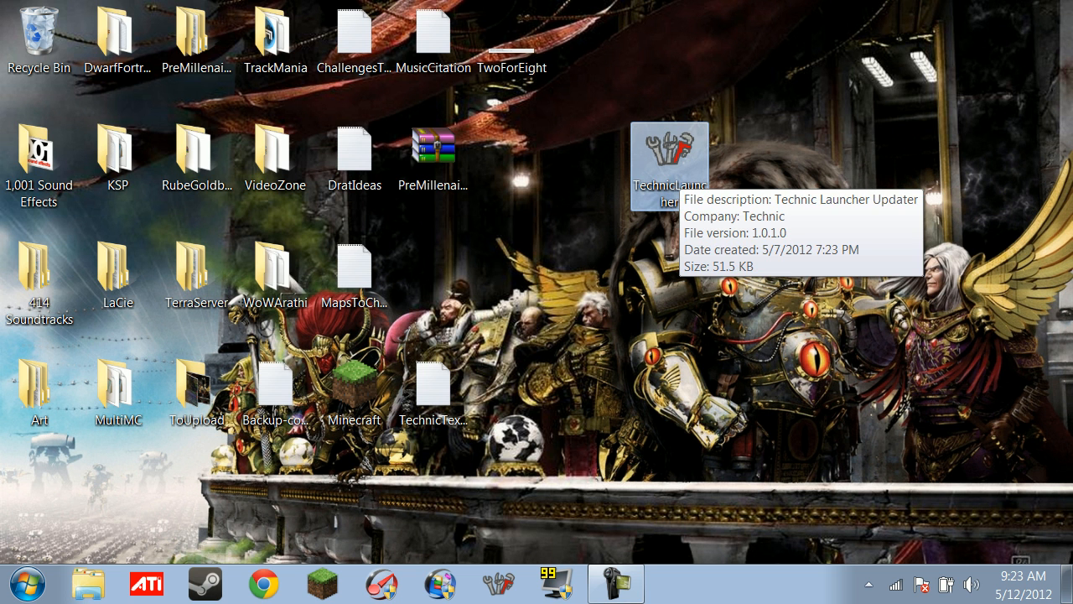
- Start Technic Launcher and choose the Technic modpack from the pack list
{"action": "double_click", "coordinate": [668, 166]}
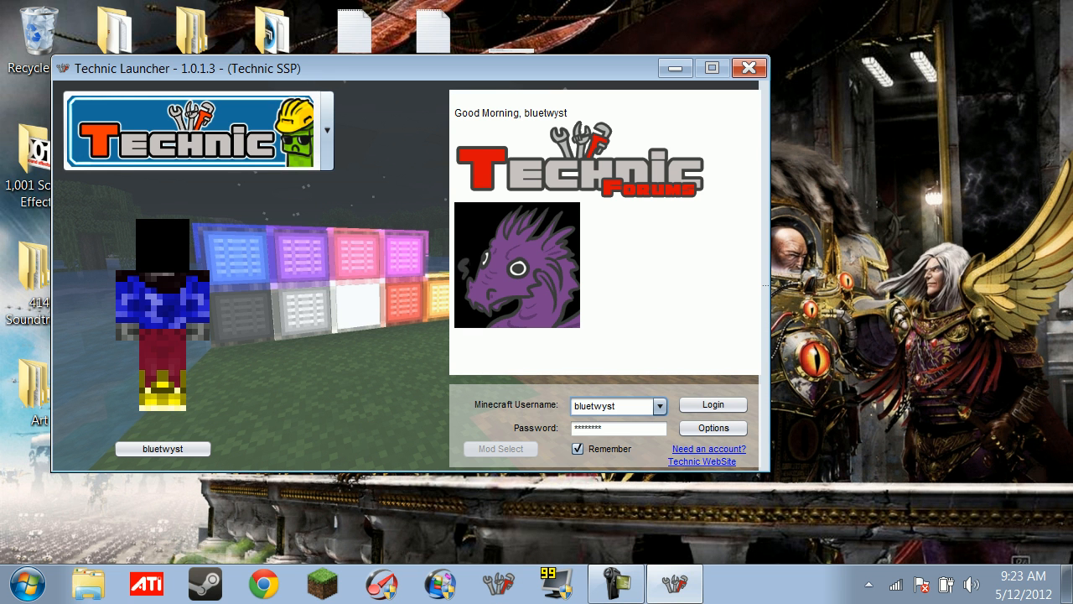
{"action": "left_click", "coordinate": [322, 131]}
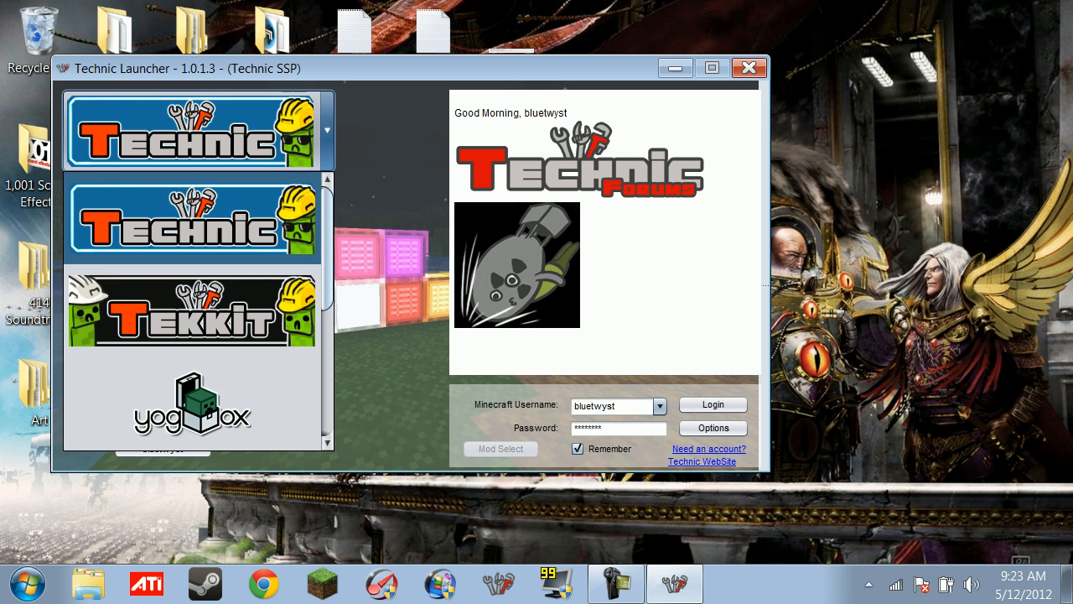
{"action": "left_click", "coordinate": [197, 131]}
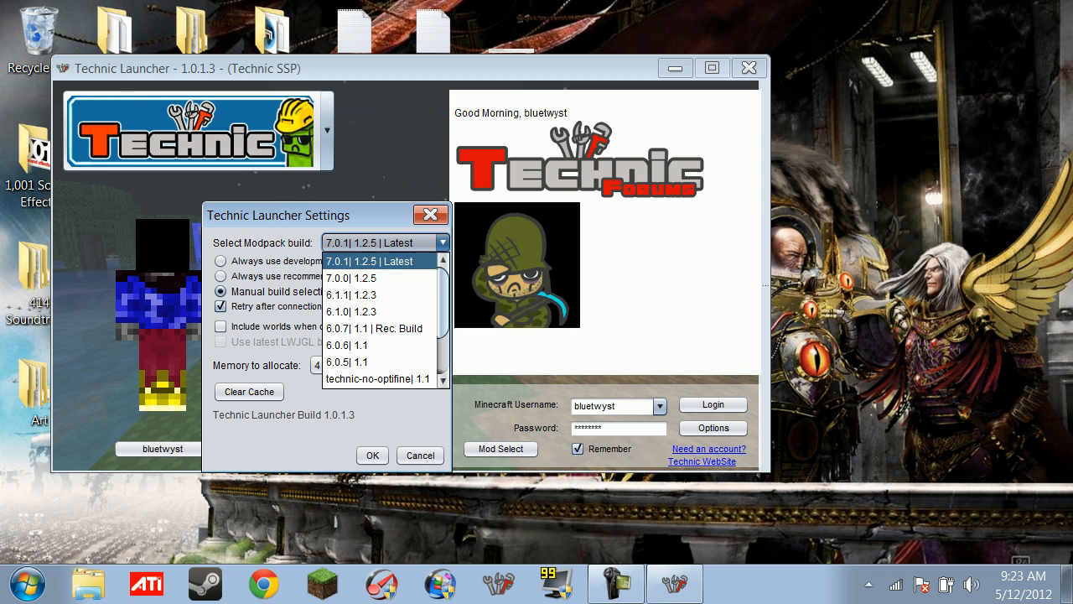
- Select build 7.0.1 | 1.2.5 | Latest and keep Manual build selection after trying the other build modes
{"action": "left_click", "coordinate": [369, 262]}
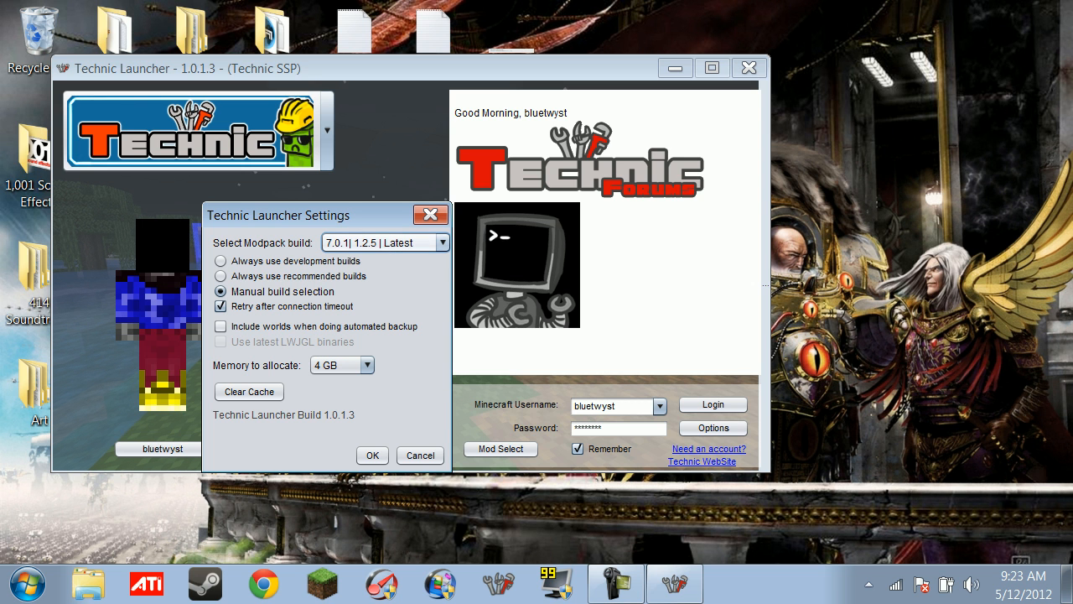
{"action": "left_click", "coordinate": [442, 241]}
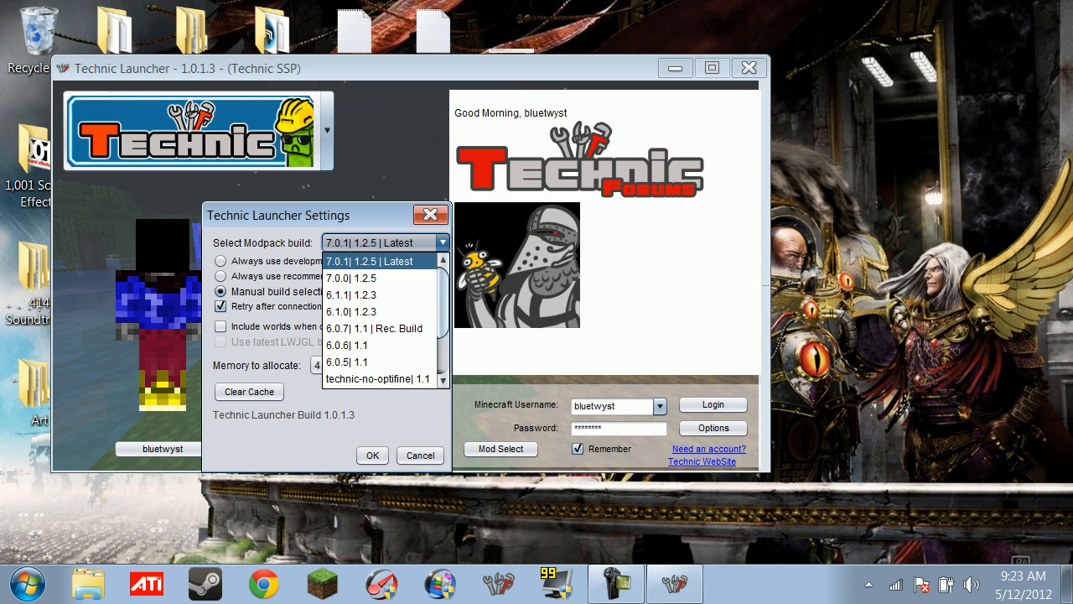
{"action": "left_click", "coordinate": [378, 261]}
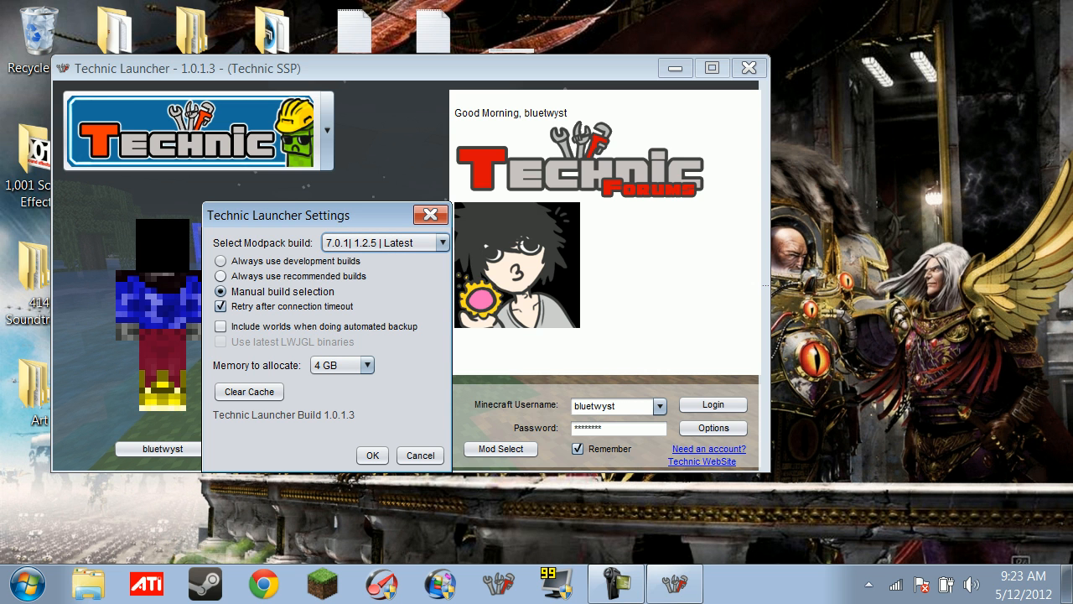
{"action": "left_click", "coordinate": [221, 275]}
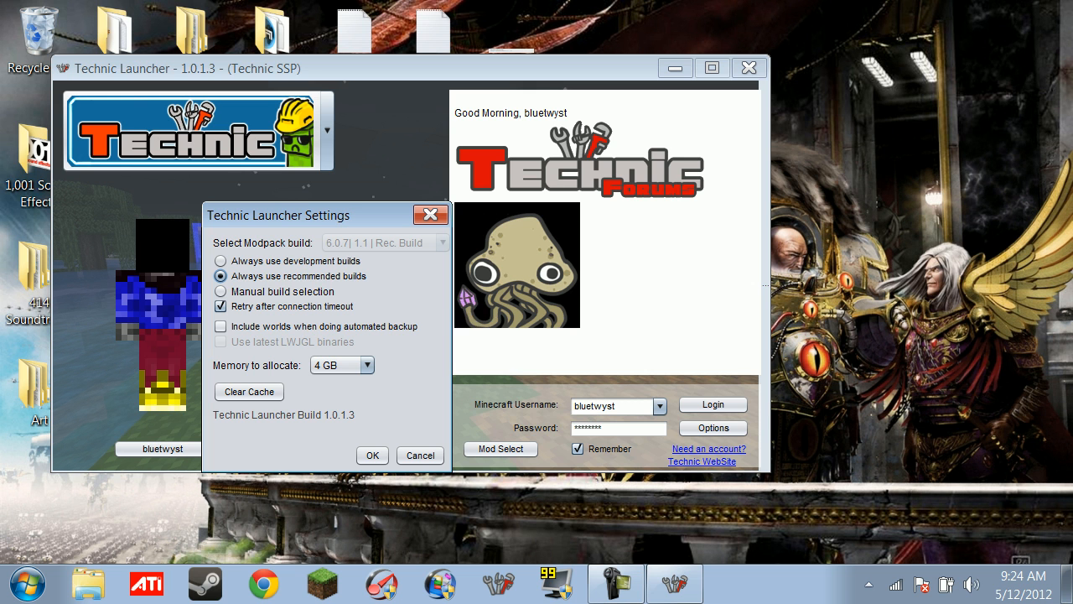
{"action": "left_click", "coordinate": [219, 261]}
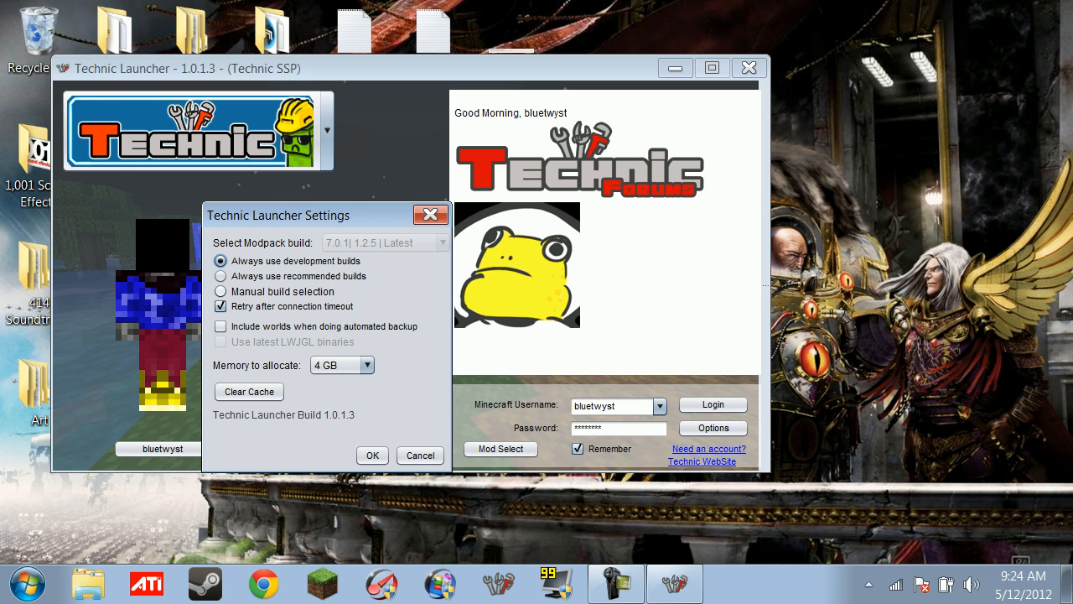
{"action": "left_click", "coordinate": [222, 292]}
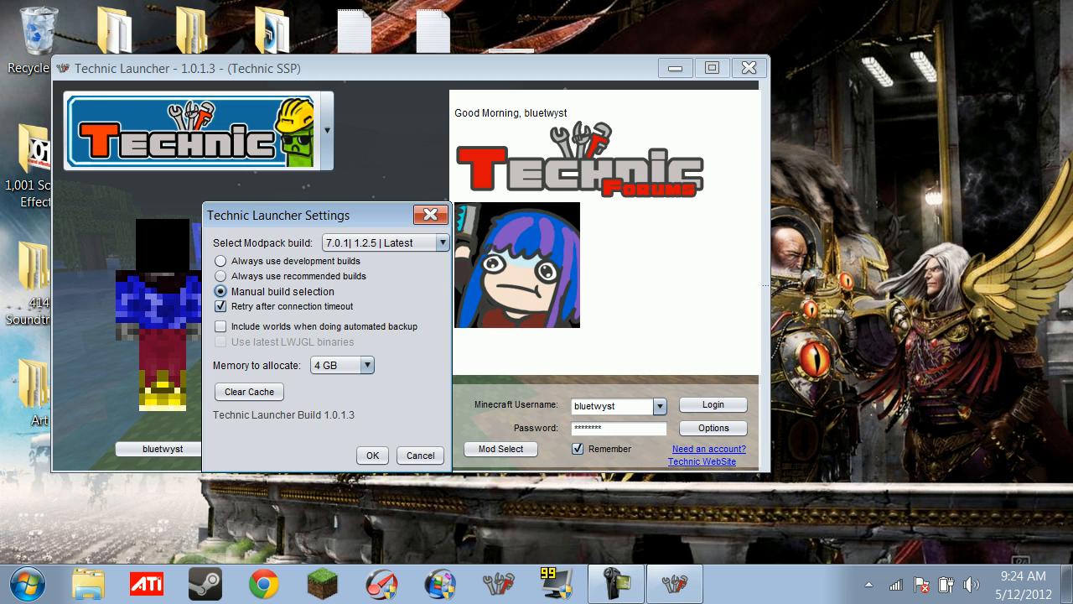
{"action": "left_click", "coordinate": [366, 366]}
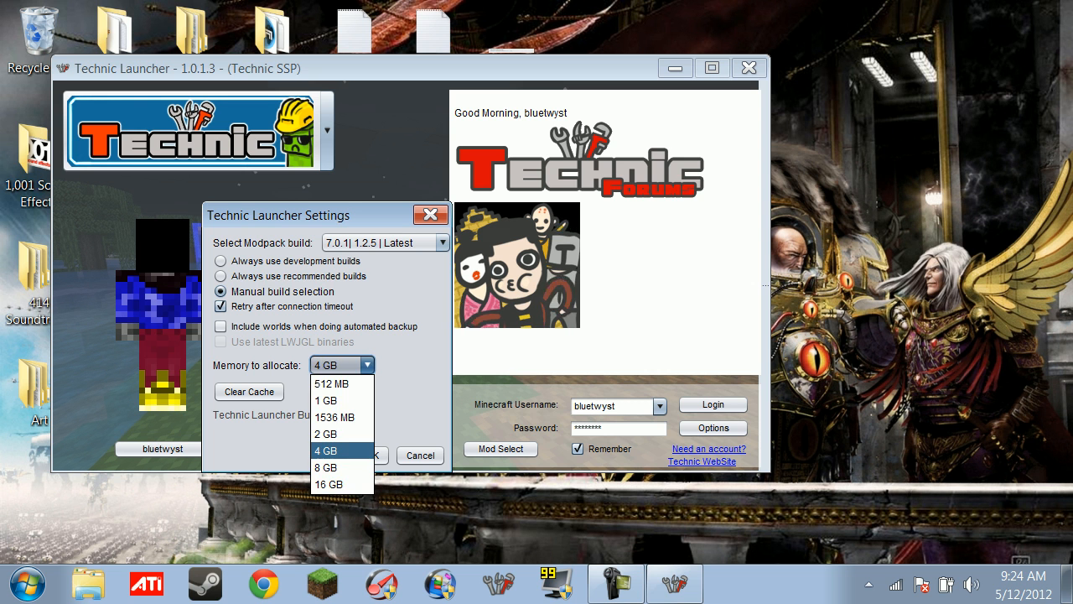
- Allocate 4 GB of memory and confirm the launcher settings with OK
{"action": "left_click", "coordinate": [325, 451]}
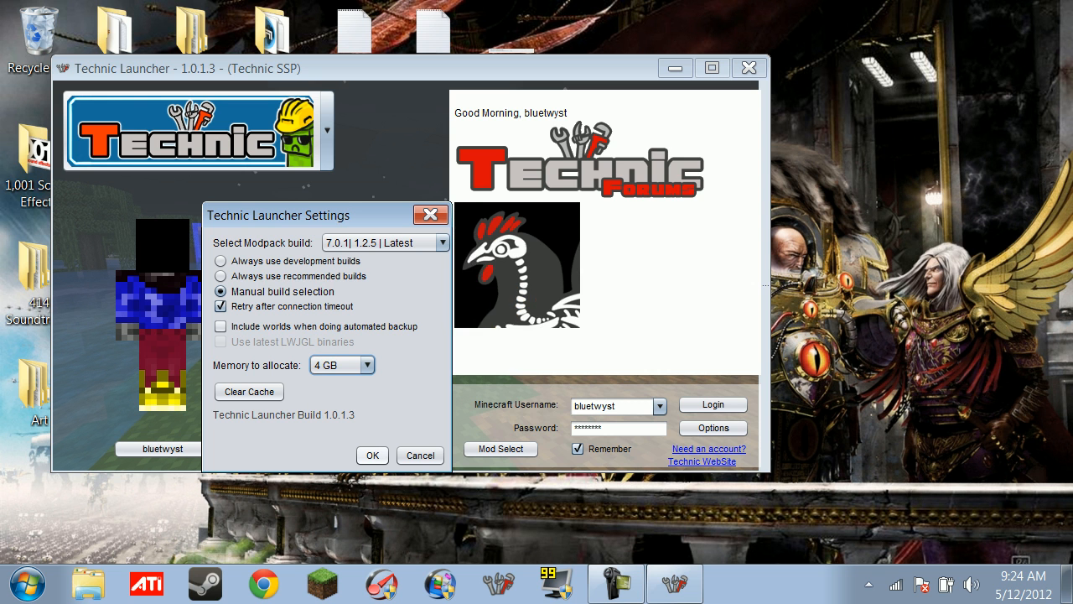
{"action": "mouse_move", "coordinate": [342, 364]}
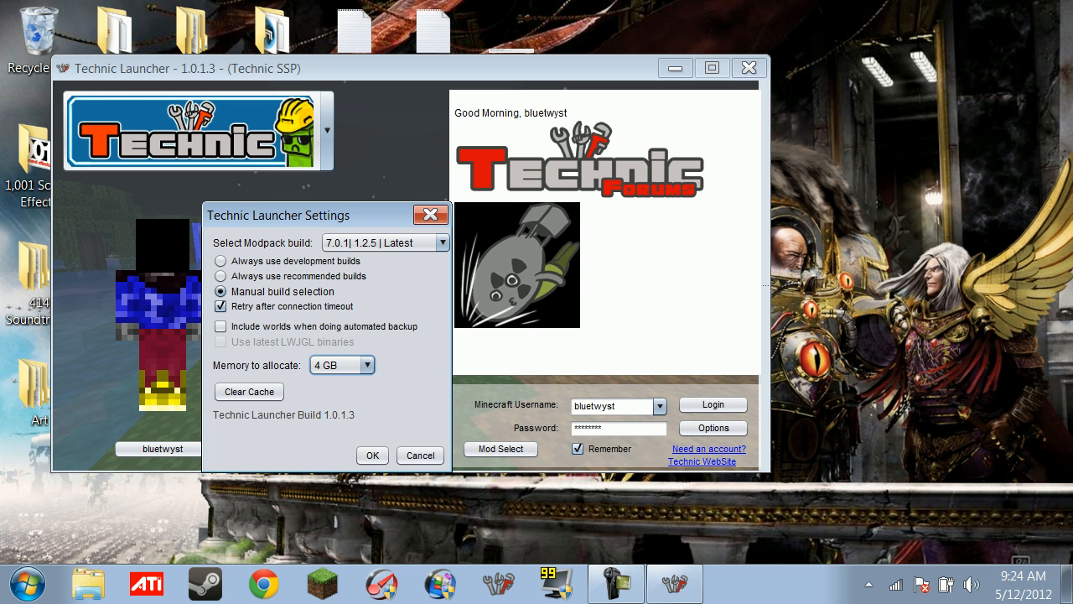
{"action": "left_click", "coordinate": [372, 455]}
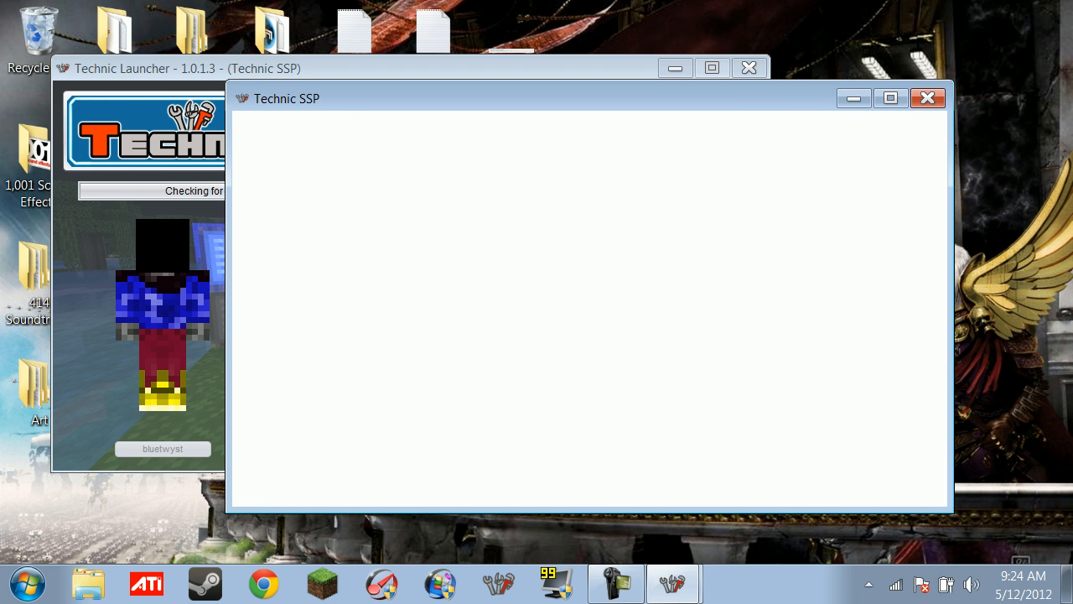
- Log in to launch Technic SSP and reach the Mojang splash screen
{"action": "left_click", "coordinate": [747, 67]}
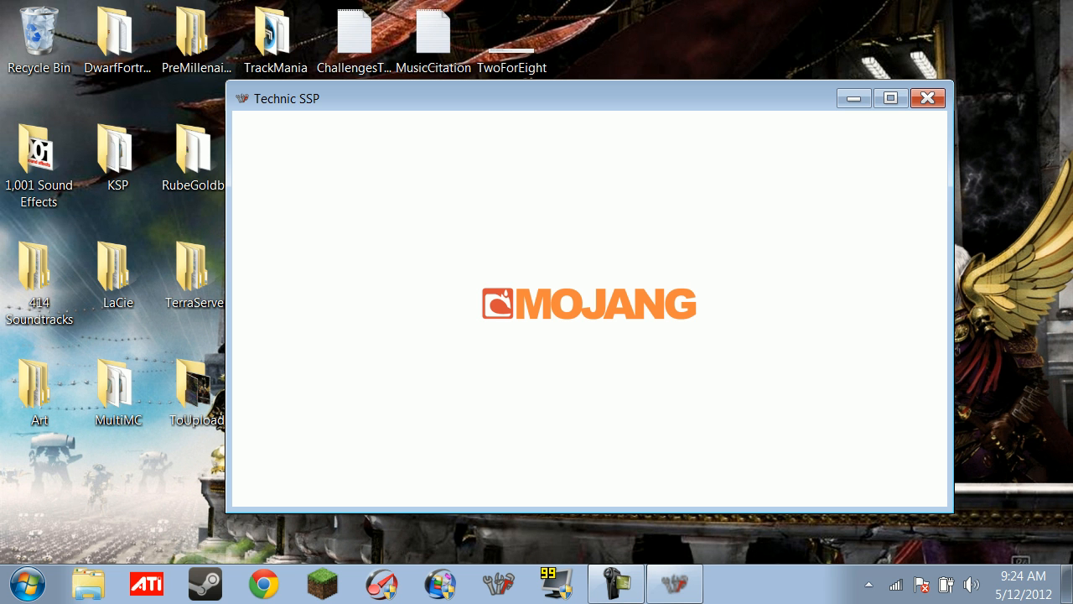
{"action": "left_click", "coordinate": [191, 158]}
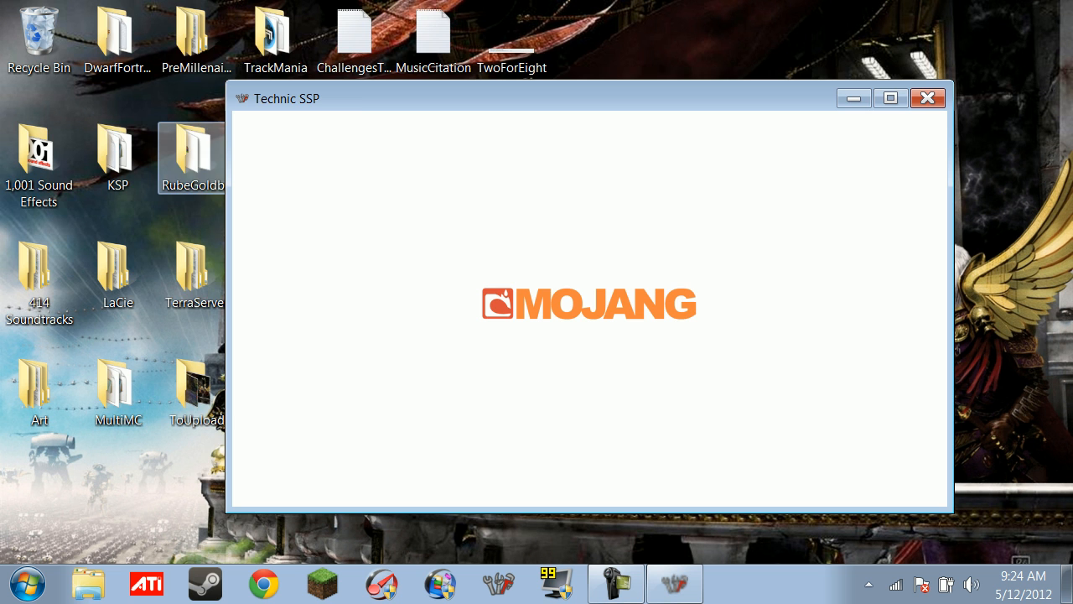